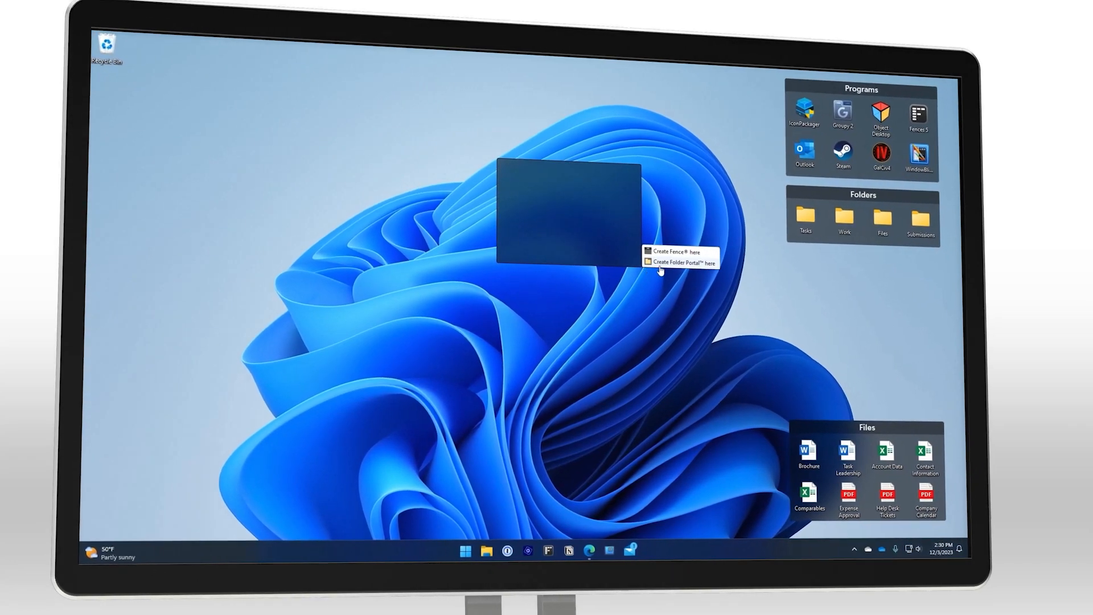
Step: Create a folder portal from the drawn area using the Downloads folder
click(686, 263)
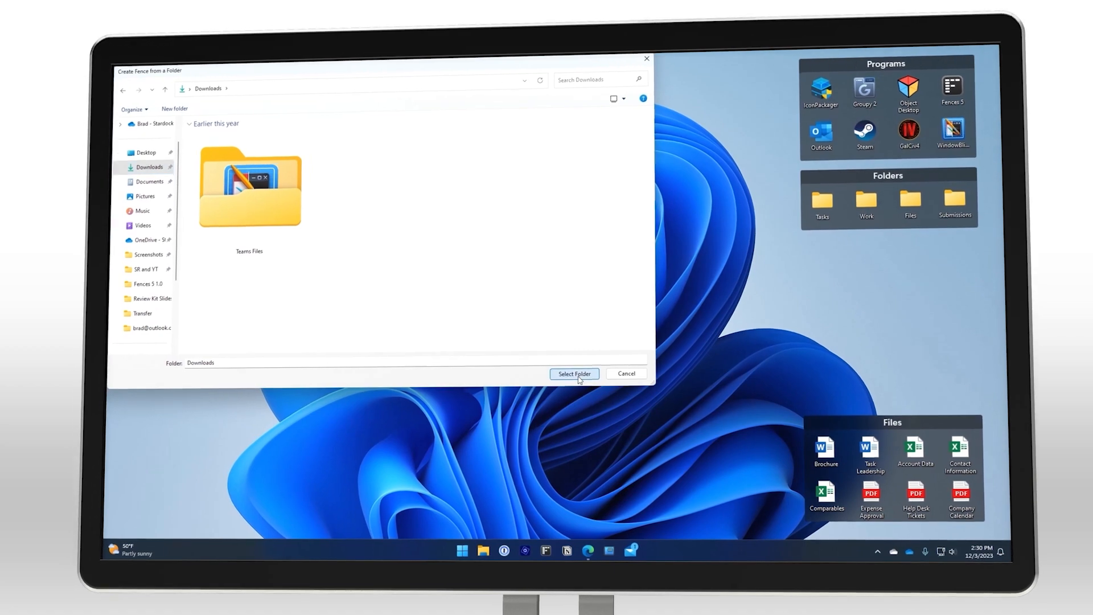
click(574, 373)
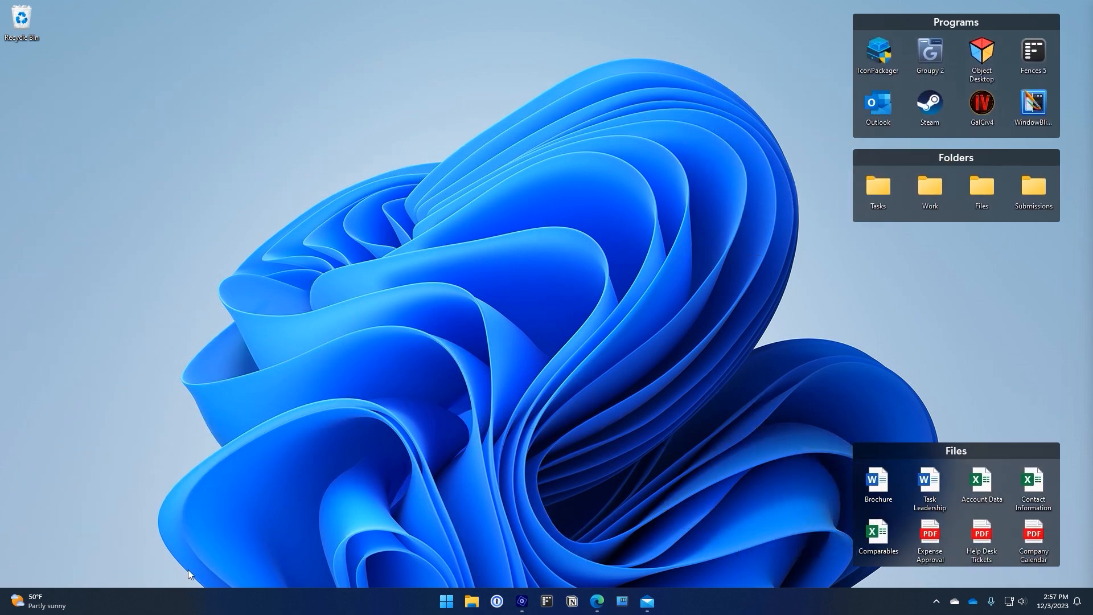
mouse_move(373, 332)
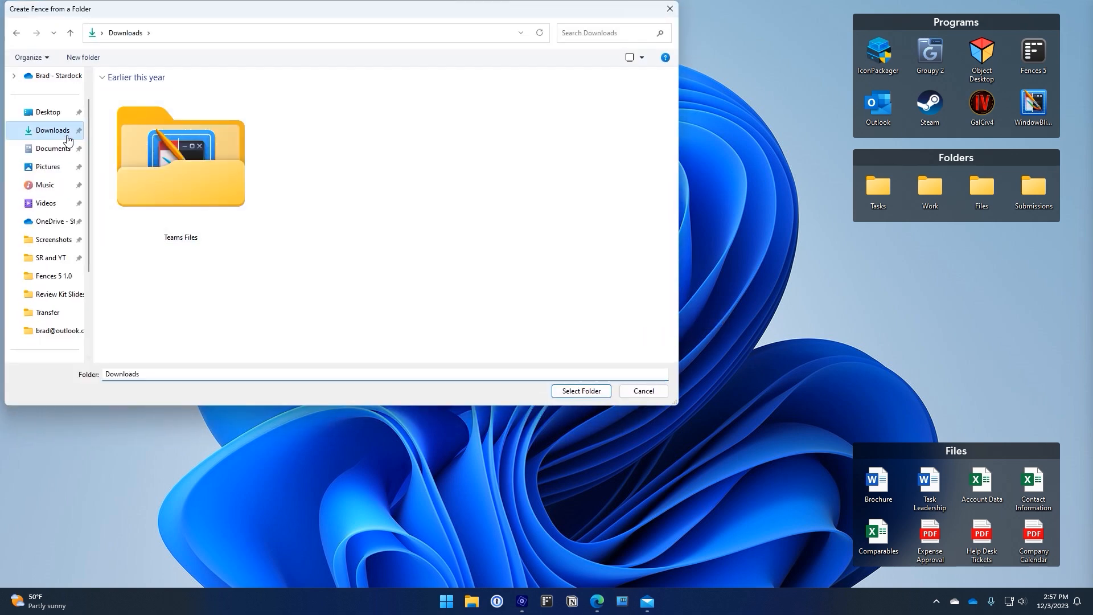
click(580, 391)
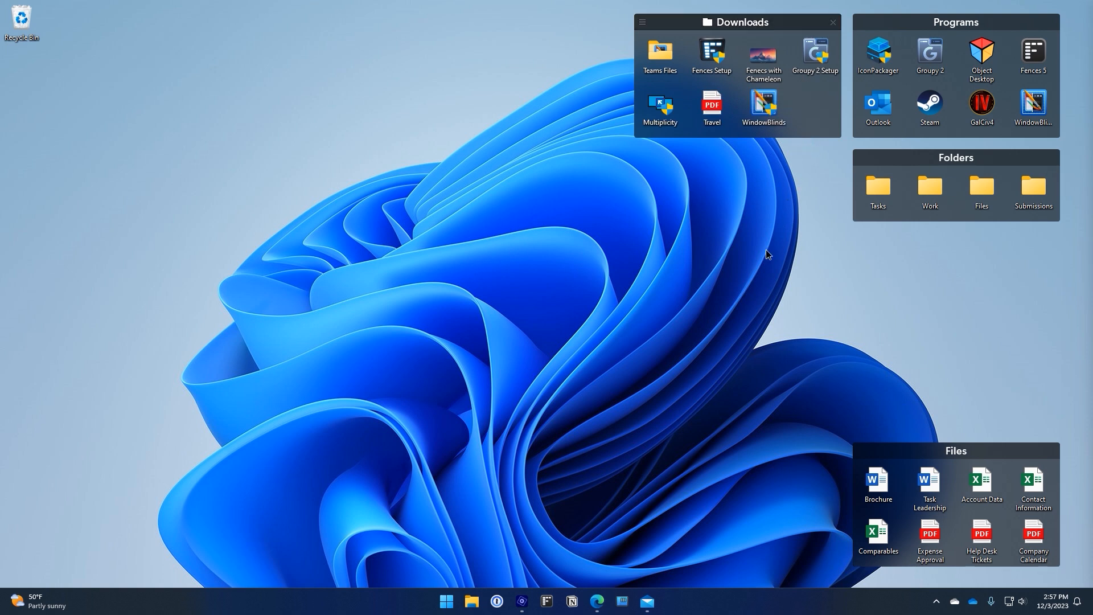
mouse_move(519, 571)
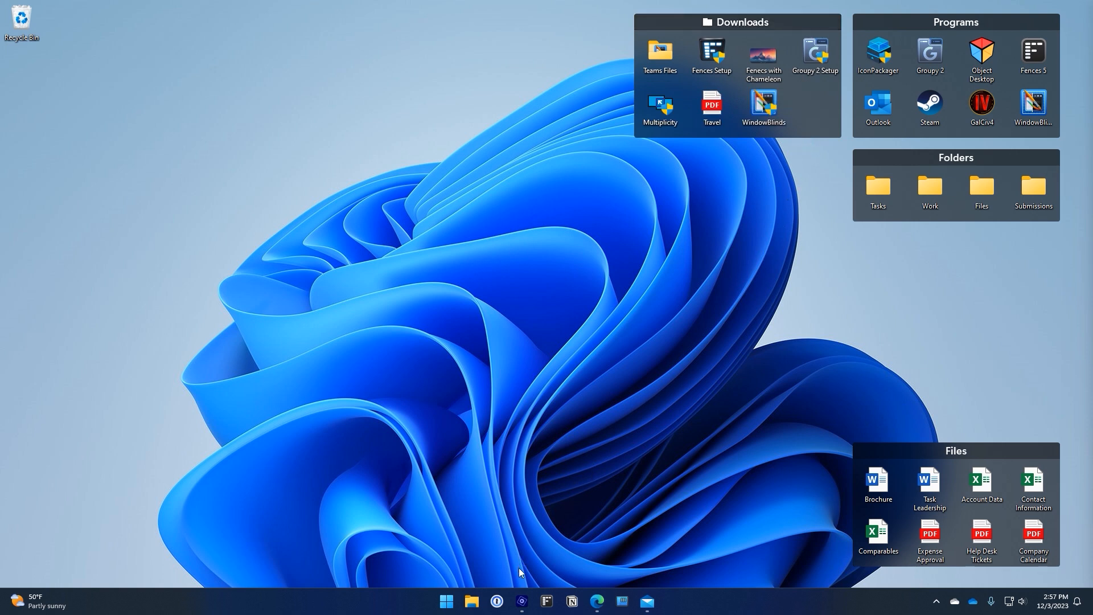
Step: Bring the Premiere Elements project with the desktop recording clips forward from the taskbar
click(521, 601)
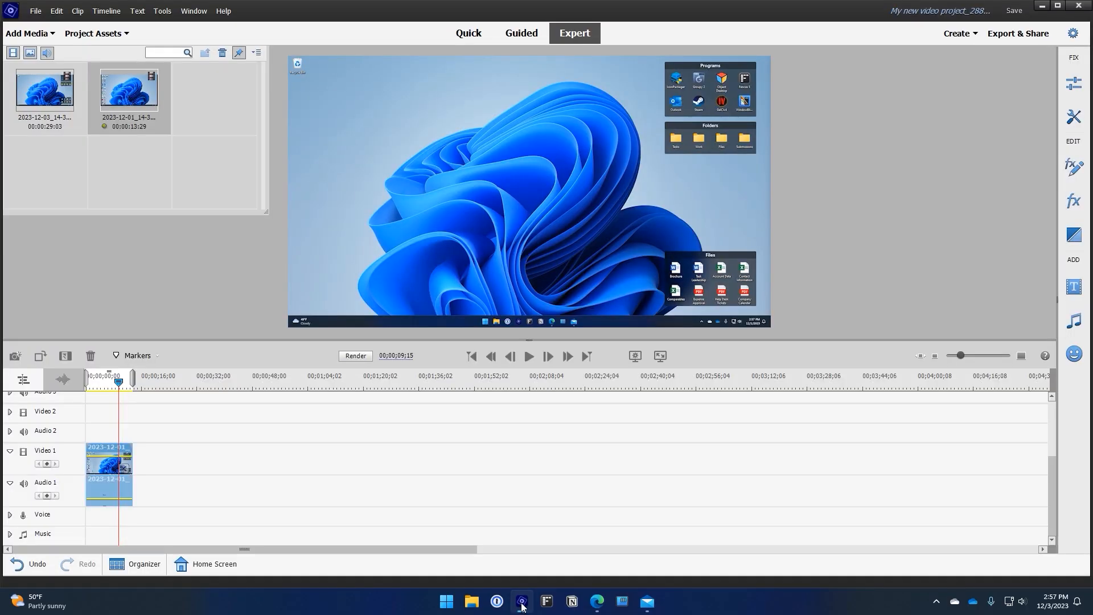
mouse_move(618, 601)
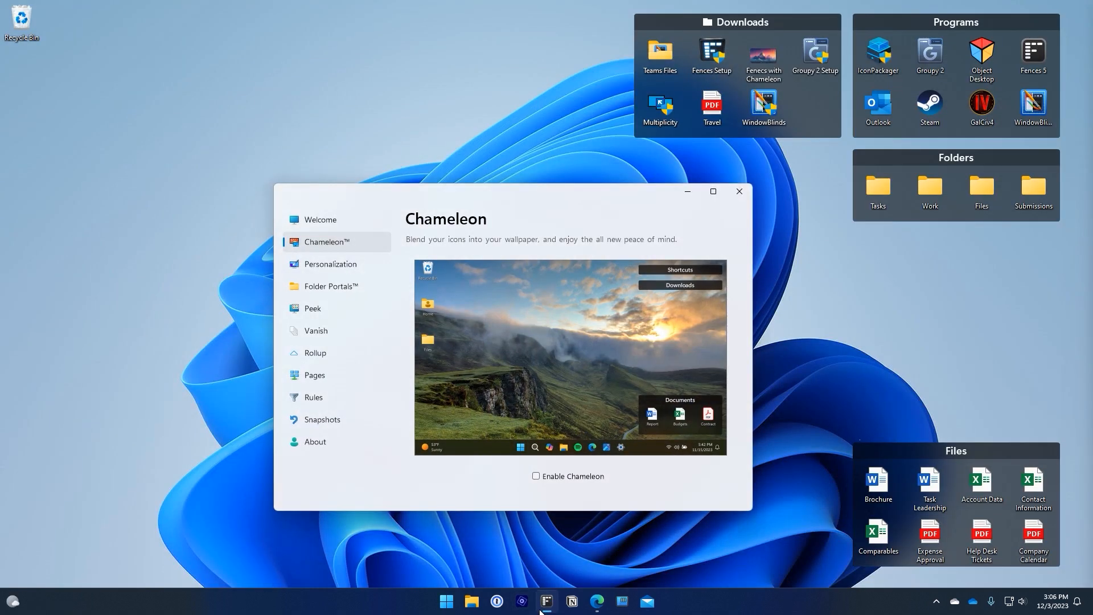
Step: Turn on Chameleon wallpaper blending and go to its options
click(536, 476)
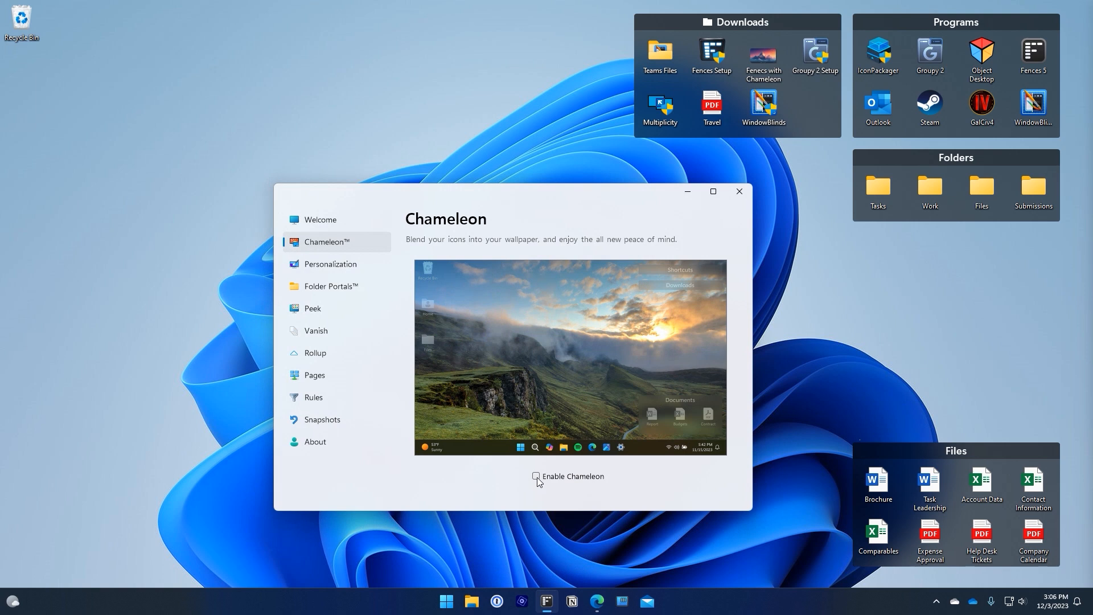
click(536, 476)
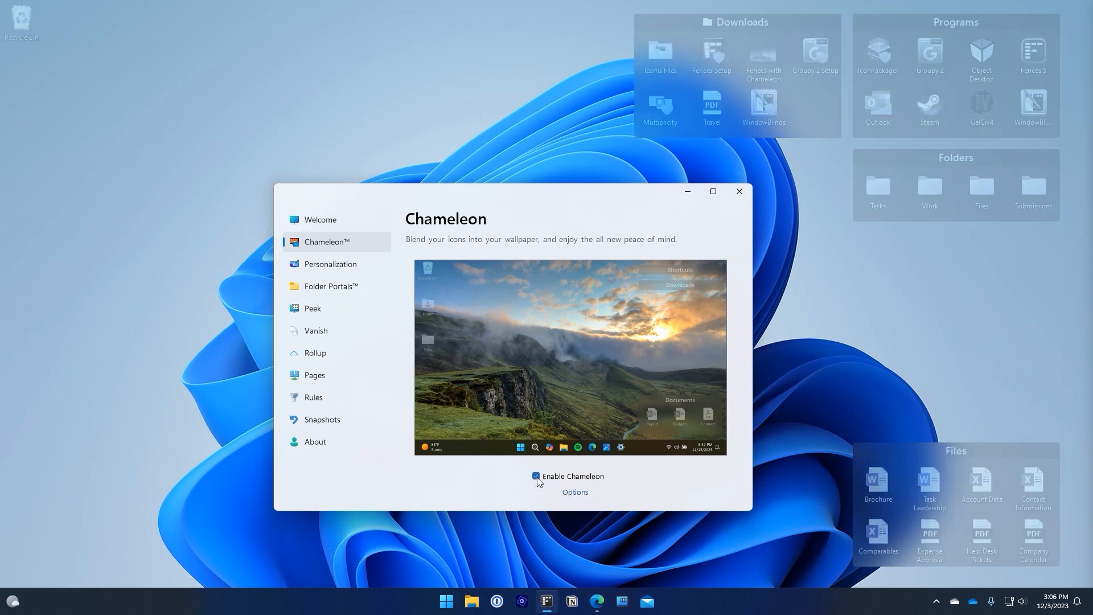
click(536, 476)
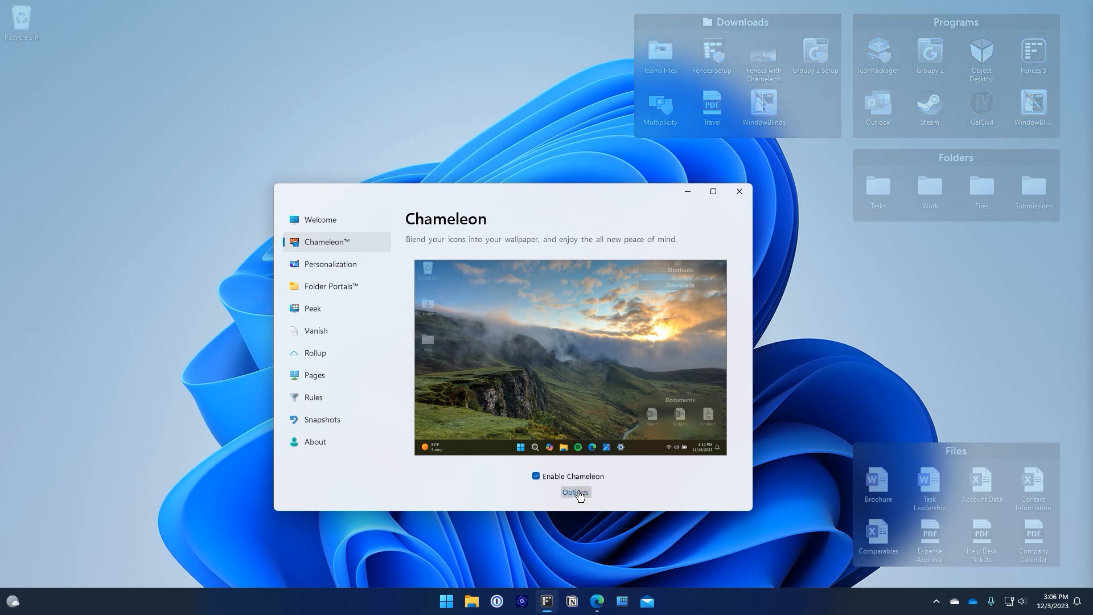
click(575, 492)
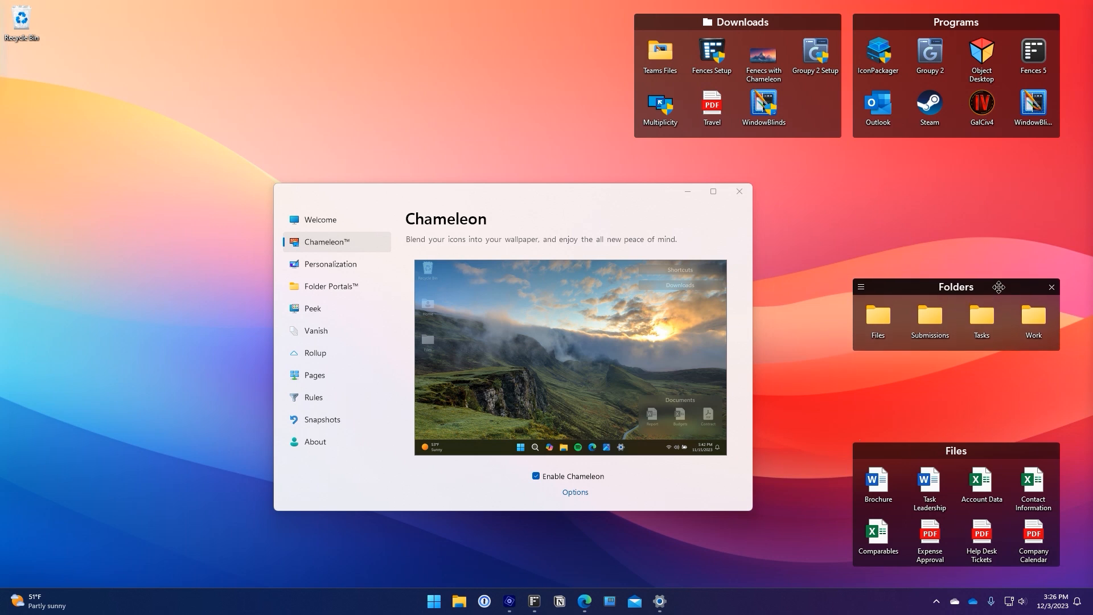
mouse_move(792, 212)
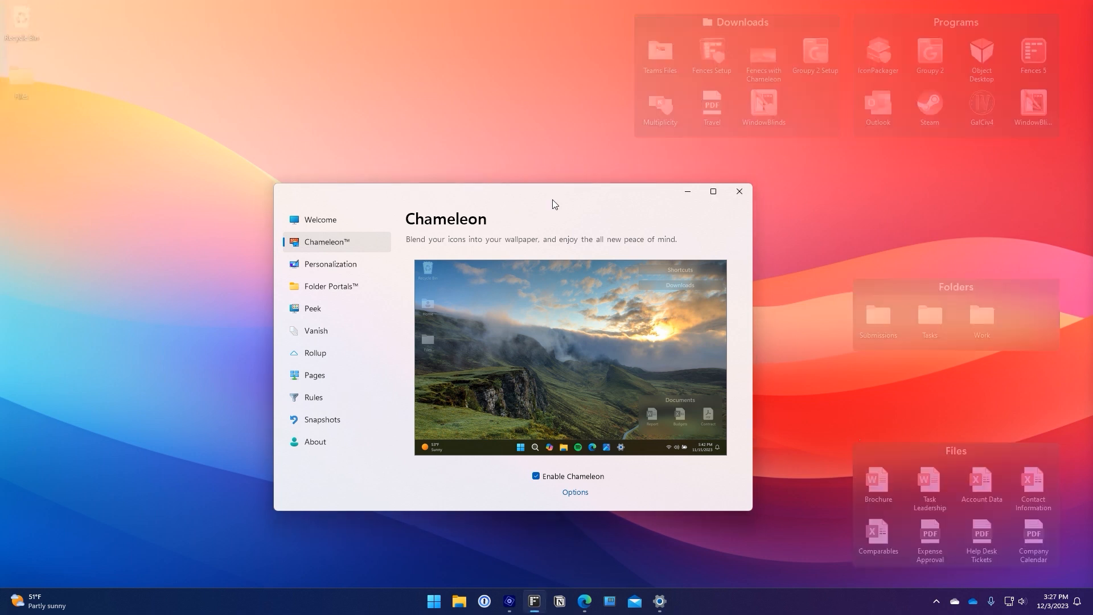
Step: Bring the Fences settings window into focus on the Personalization page
click(330, 263)
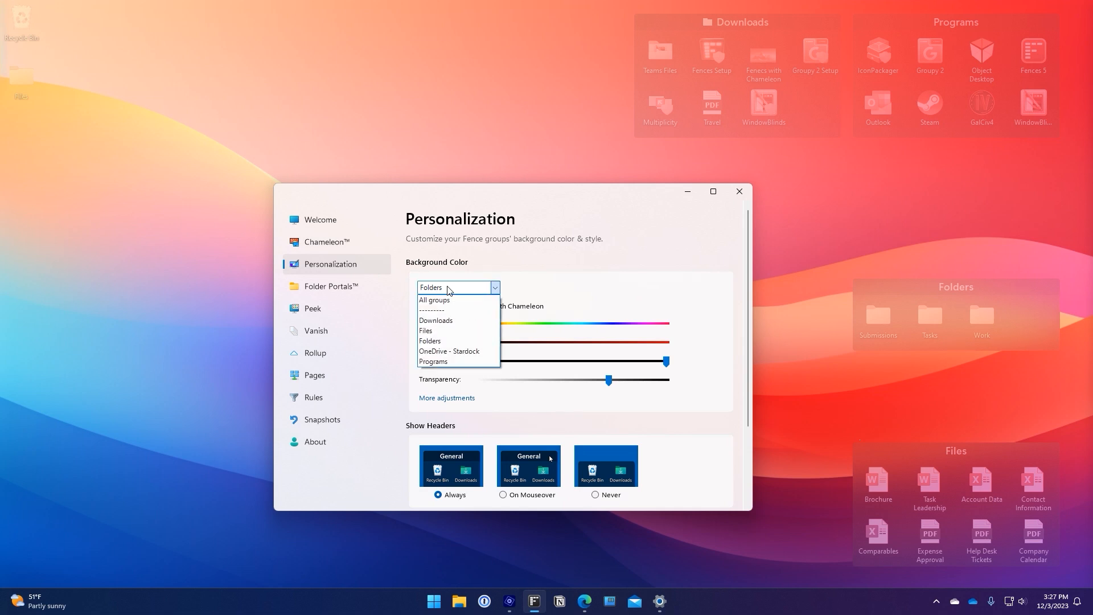
Step: Choose the Folders group as the one to recolour under Background Color
click(429, 341)
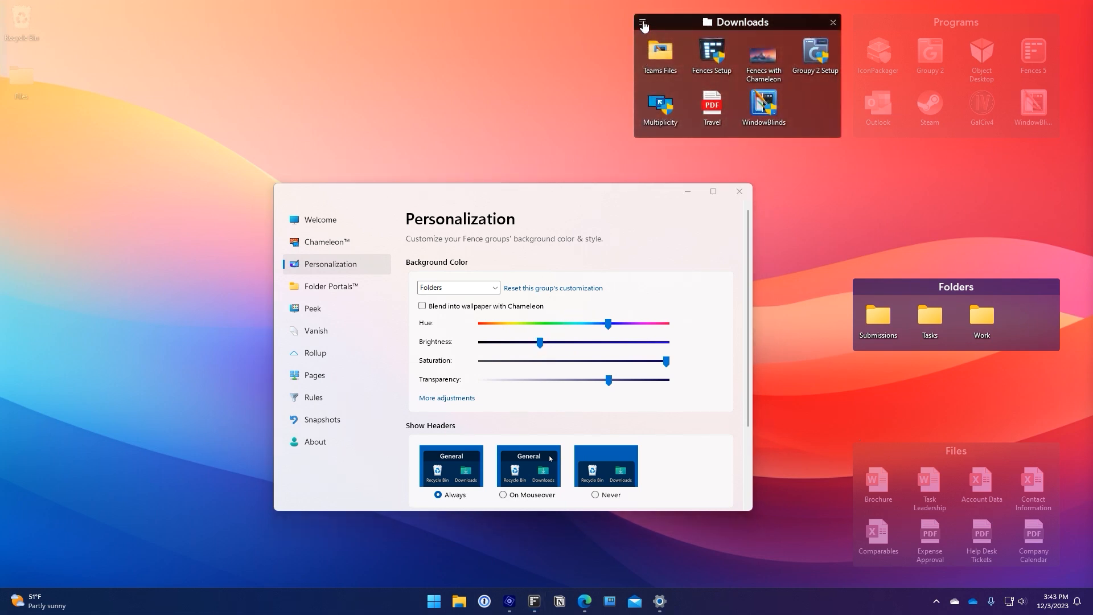
Step: Switch the Downloads portal to Details view from its menu
click(642, 21)
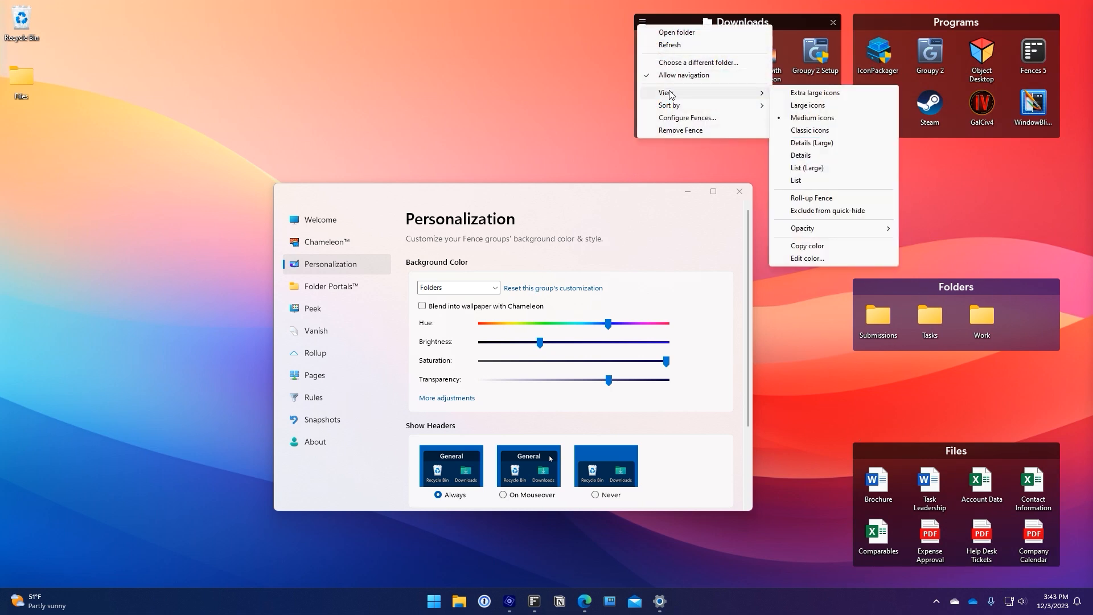
mouse_move(817, 118)
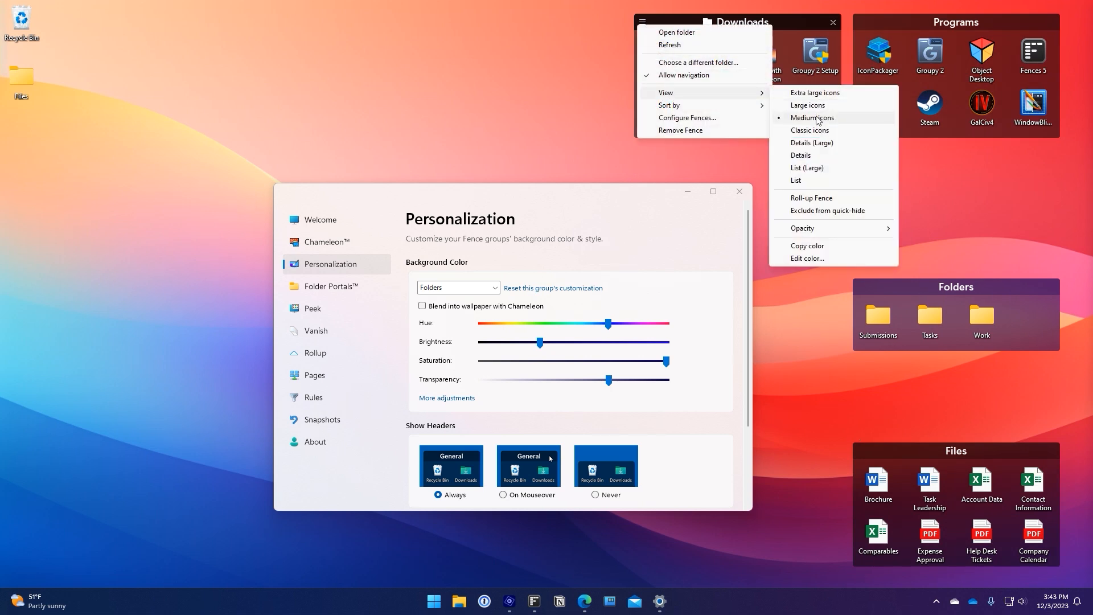
click(800, 155)
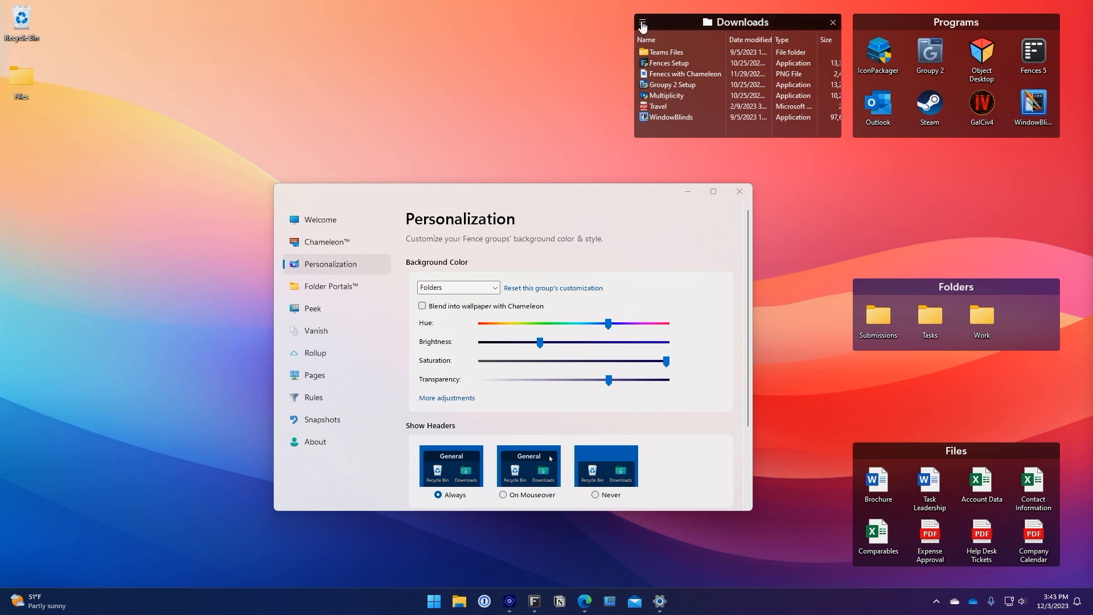
click(642, 21)
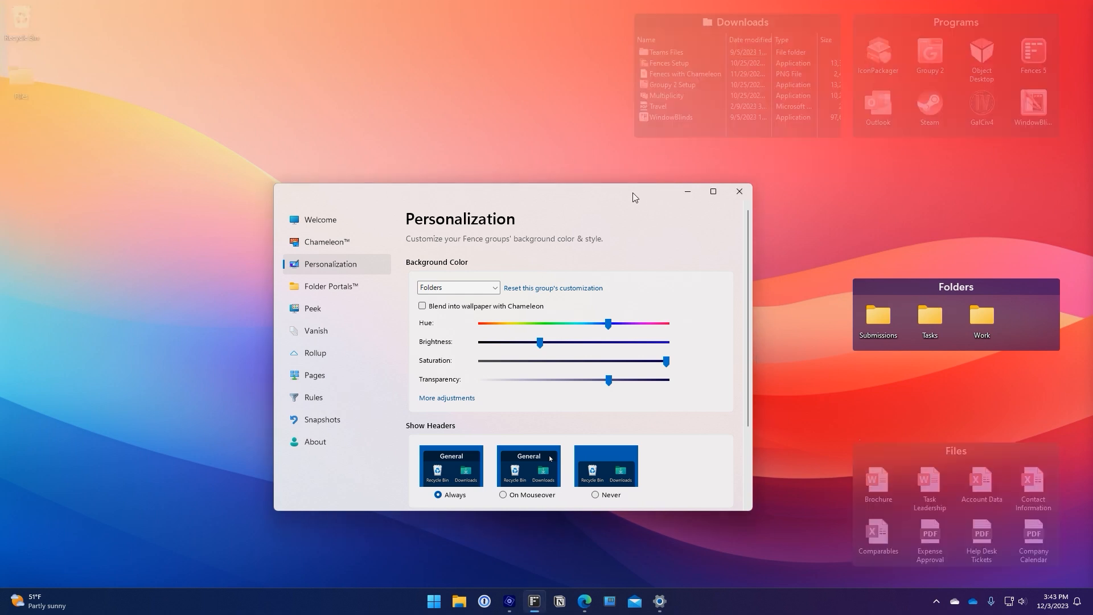
Step: Browse the Welcome, Personalization, Folder Portals and Peek feature pages
click(320, 220)
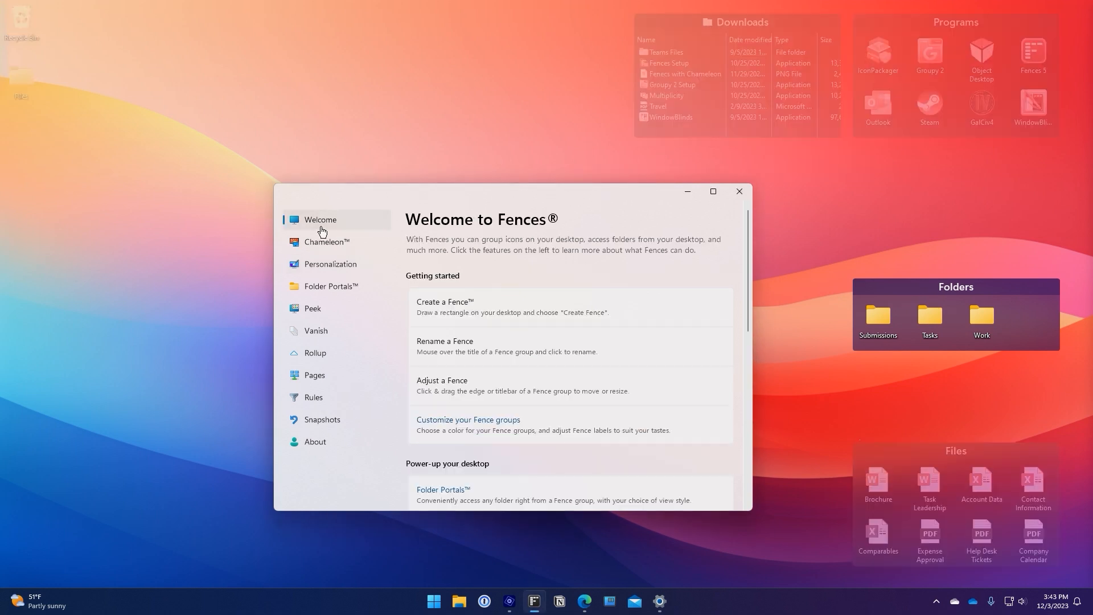
click(330, 264)
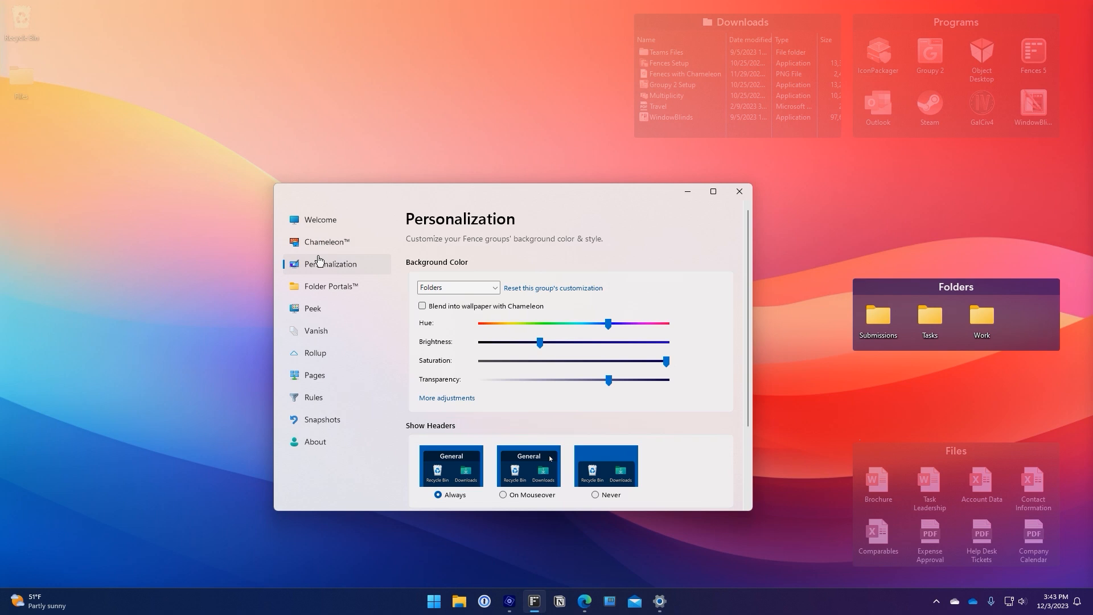
click(331, 285)
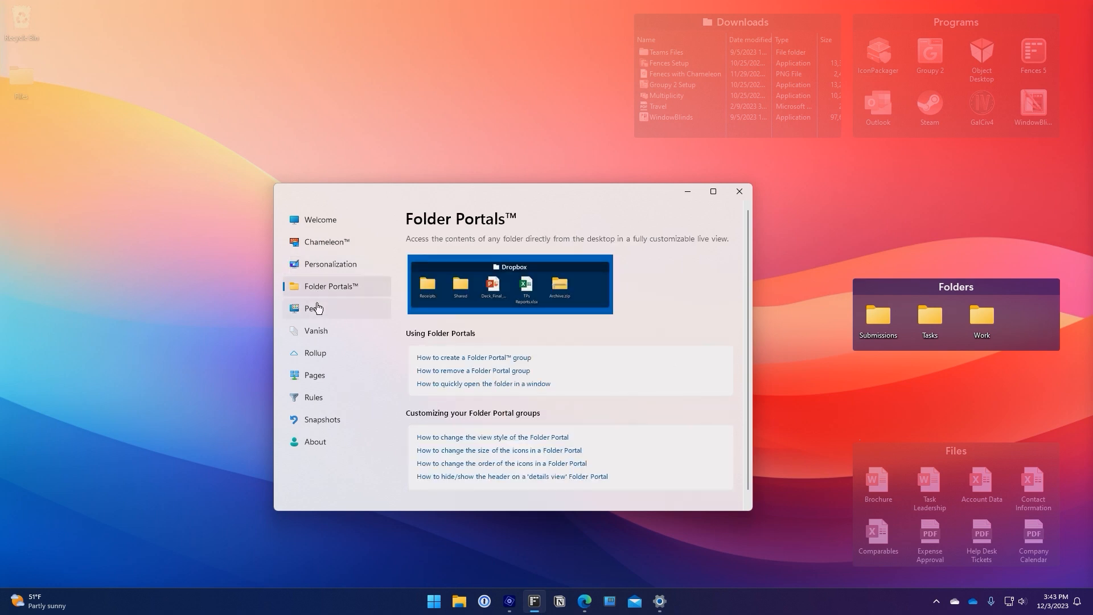
click(314, 353)
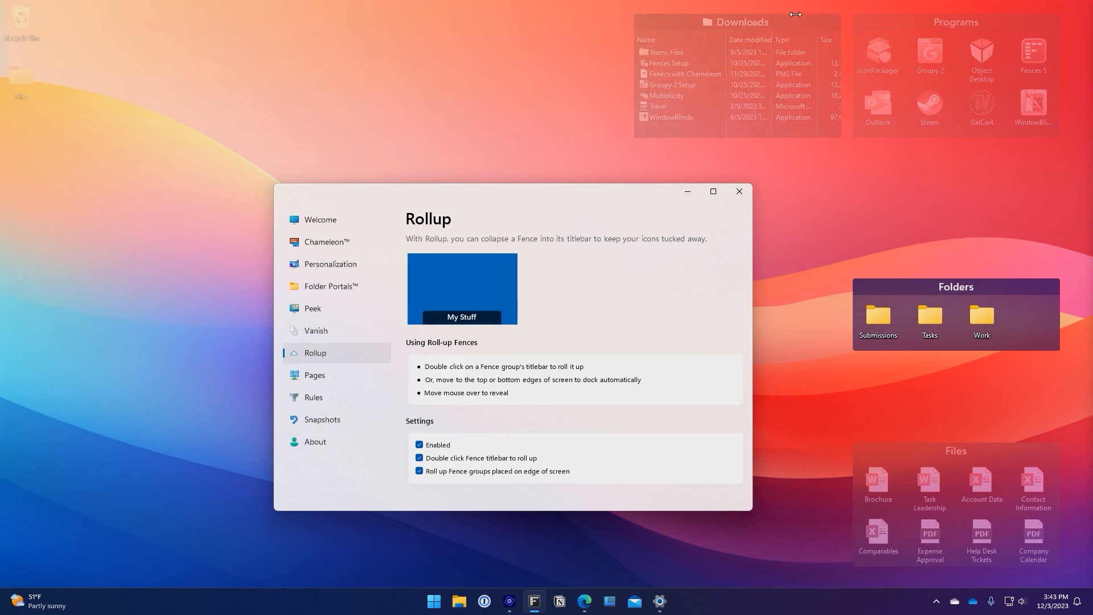
Step: Roll the Downloads group up into its title bar, then view Pages and the icon sorting Rules
double_click(741, 22)
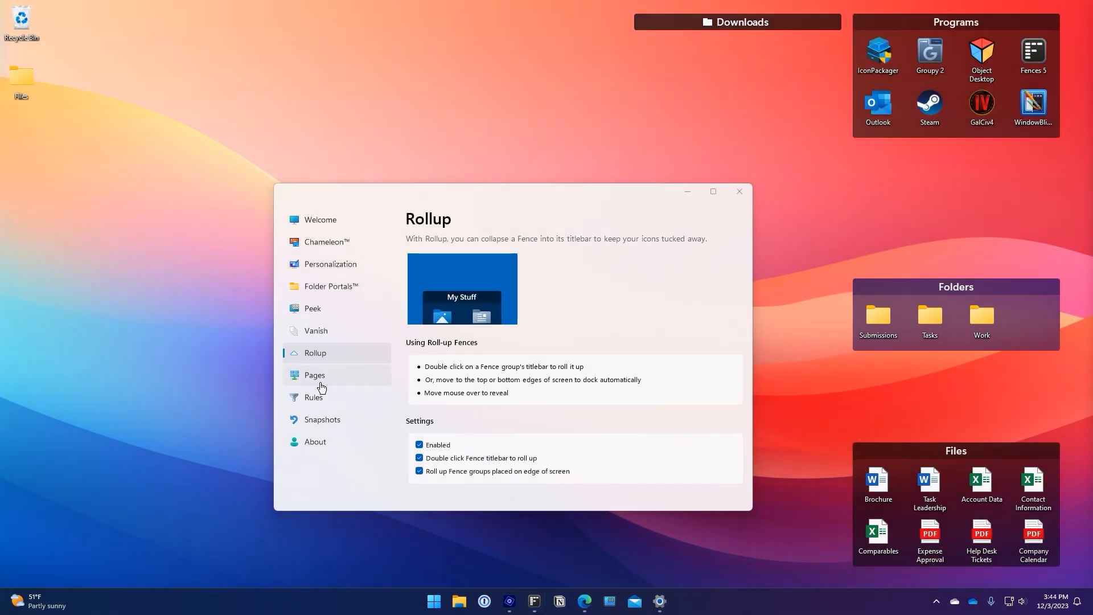
click(315, 375)
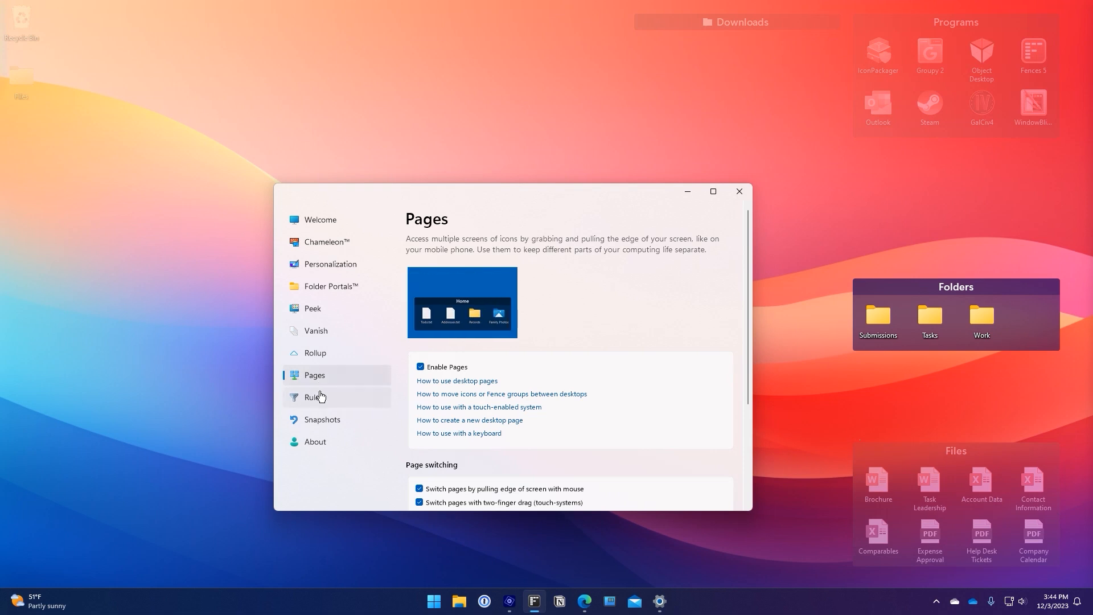
click(313, 397)
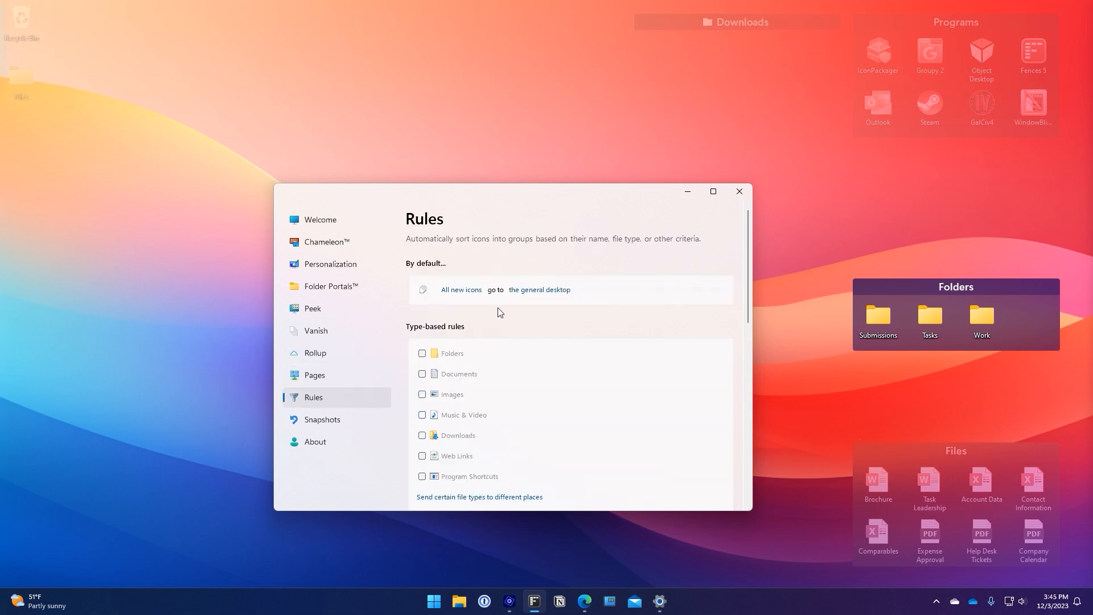
mouse_move(745, 276)
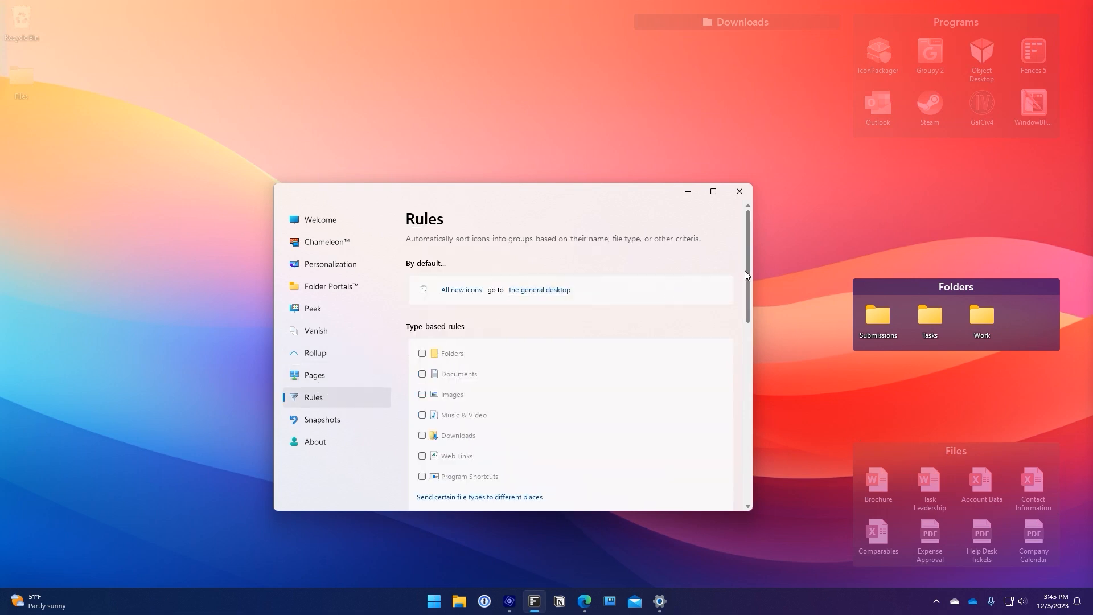
scroll(down, 3)
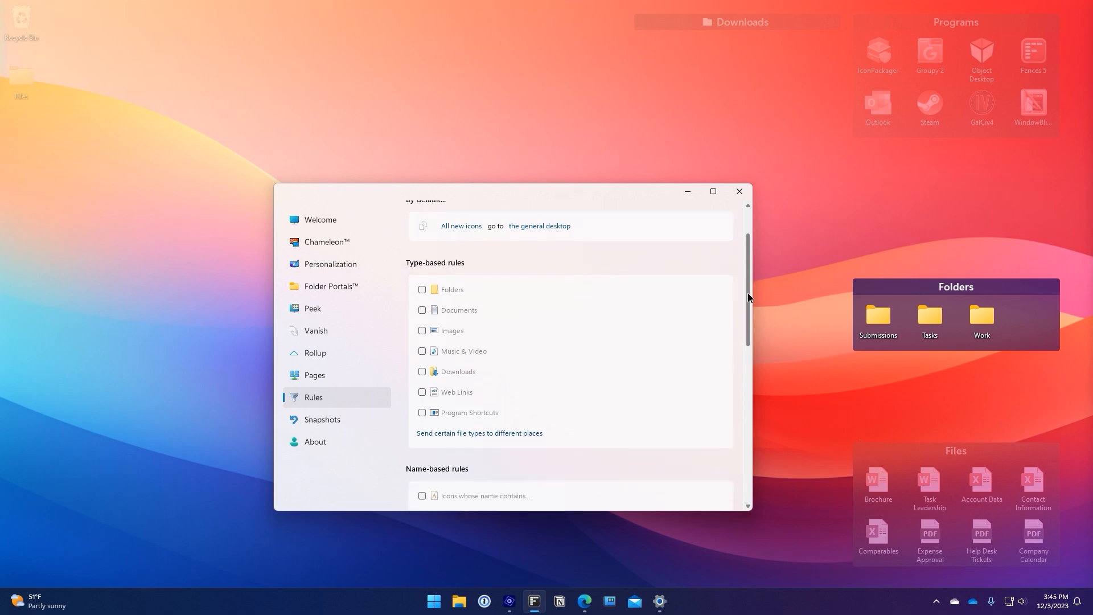
scroll(down, 3)
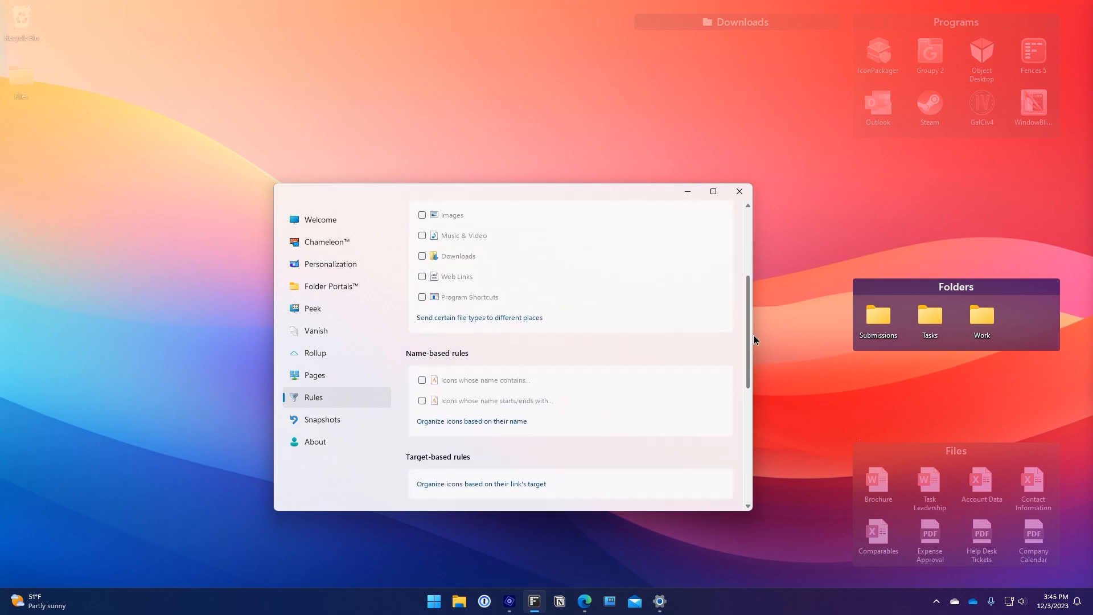